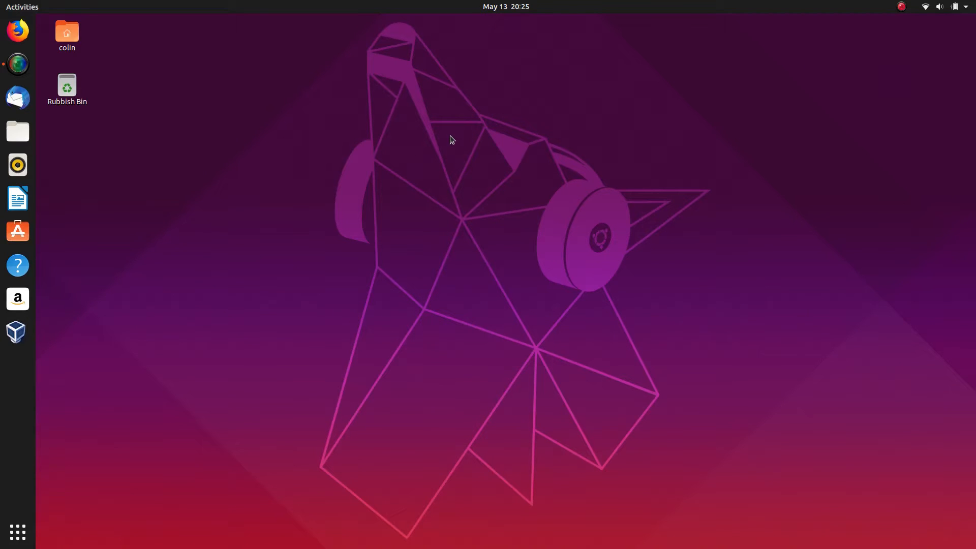
{"action": "mouse_move", "coordinate": [386, 157]}
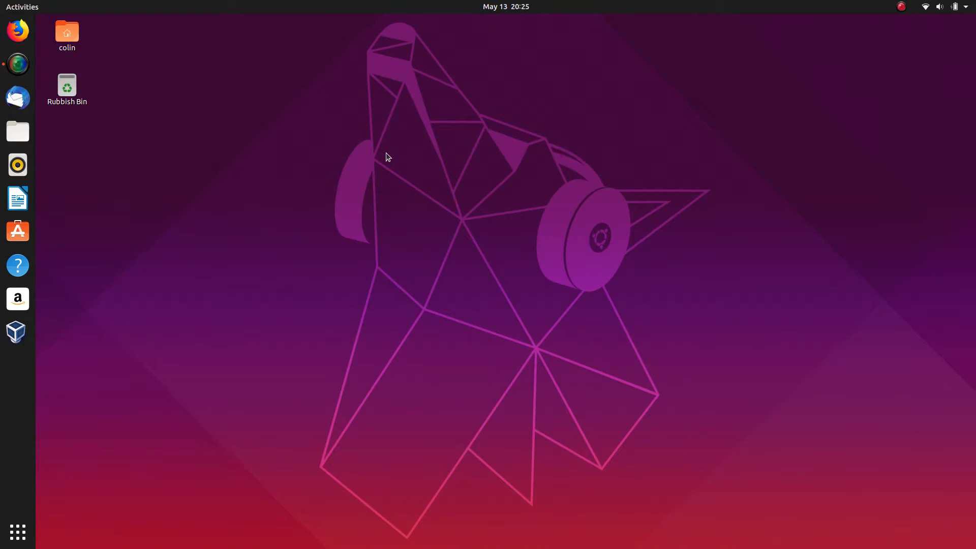
{"action": "mouse_move", "coordinate": [370, 101]}
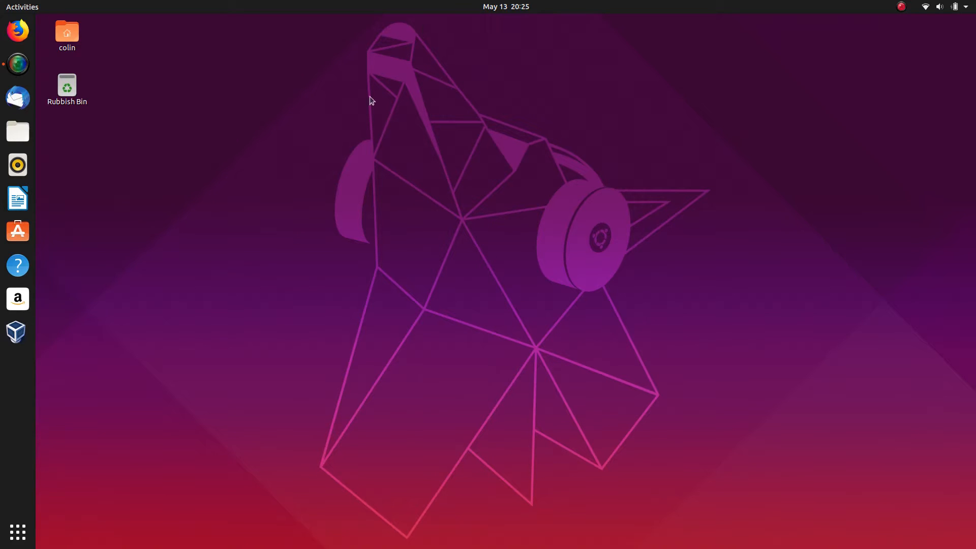
{"action": "mouse_move", "coordinate": [274, 86]}
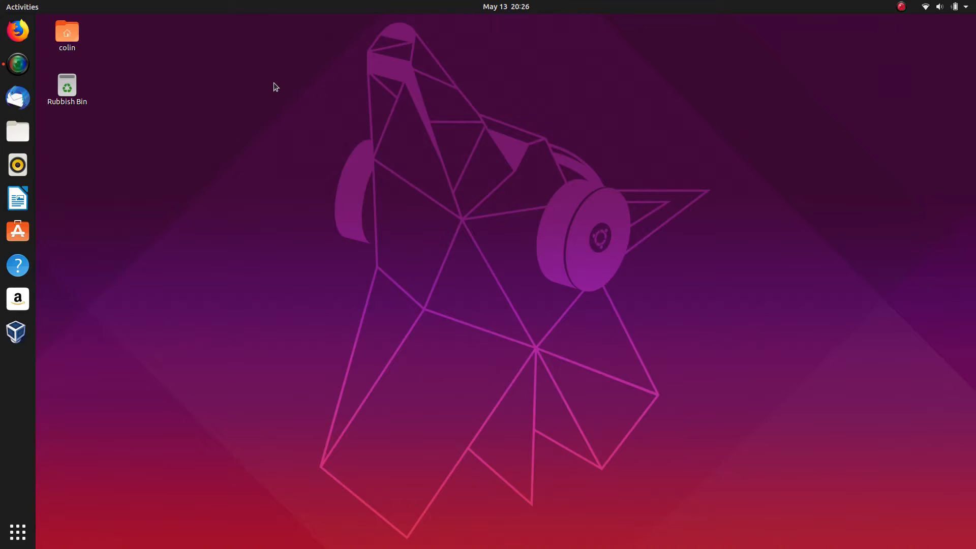
{"action": "mouse_move", "coordinate": [472, 160]}
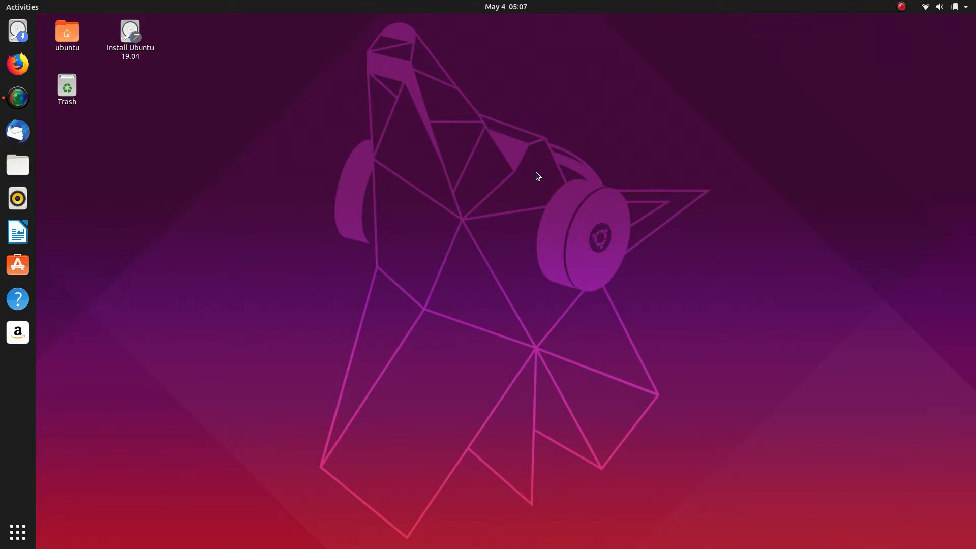
{"action": "mouse_move", "coordinate": [271, 228]}
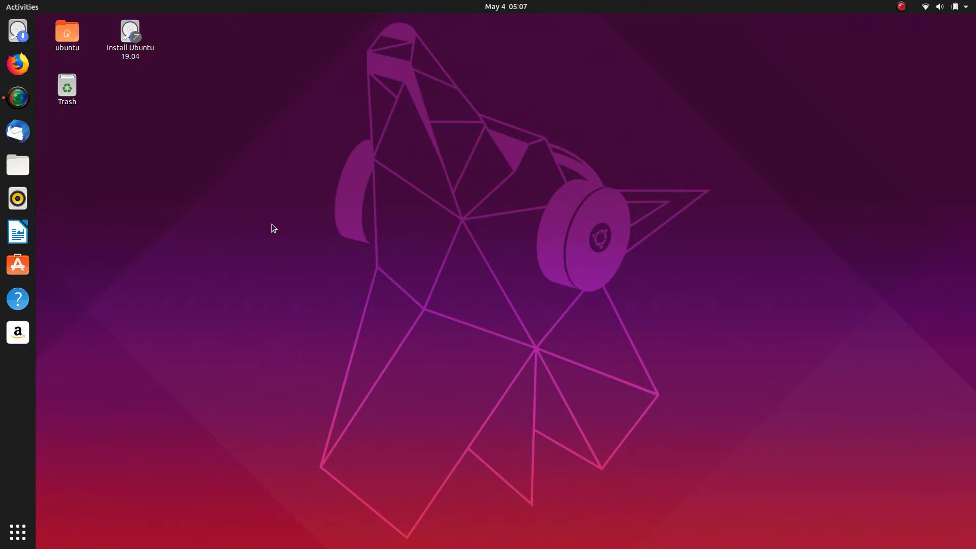
{"action": "mouse_move", "coordinate": [232, 139]}
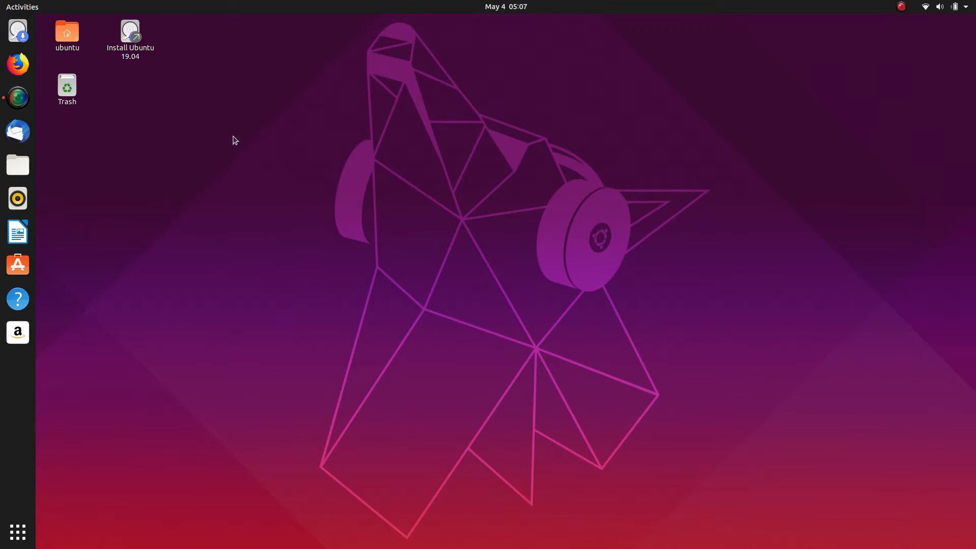
Launch the Ubuntu 19.04 installer, keeping English language and English (US) keyboard layout.
{"action": "left_click", "coordinate": [129, 37]}
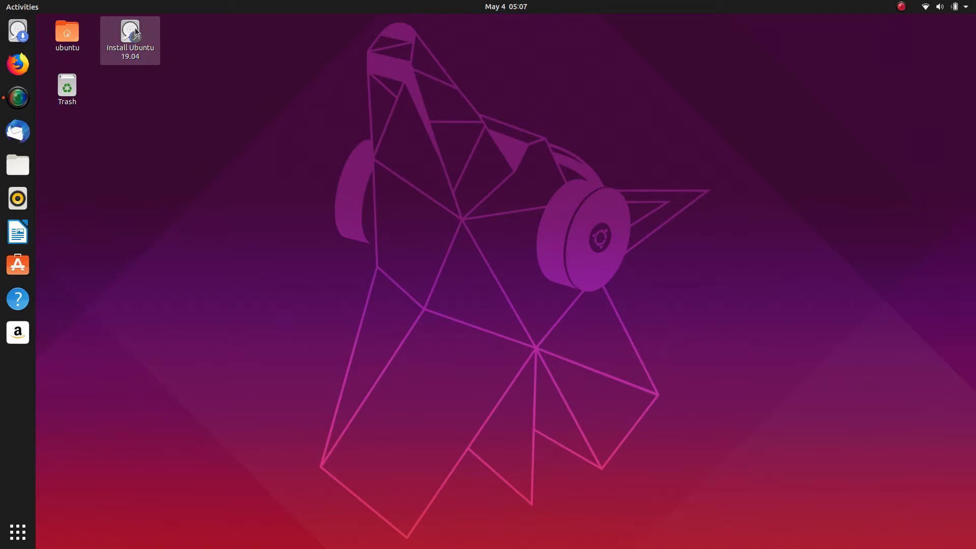
{"action": "double_click", "coordinate": [129, 39]}
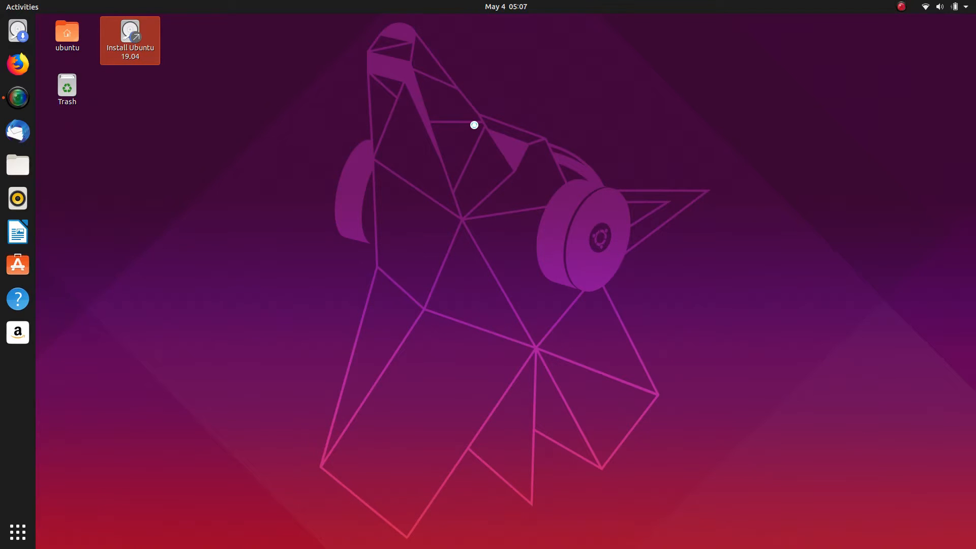
{"action": "double_click", "coordinate": [130, 40]}
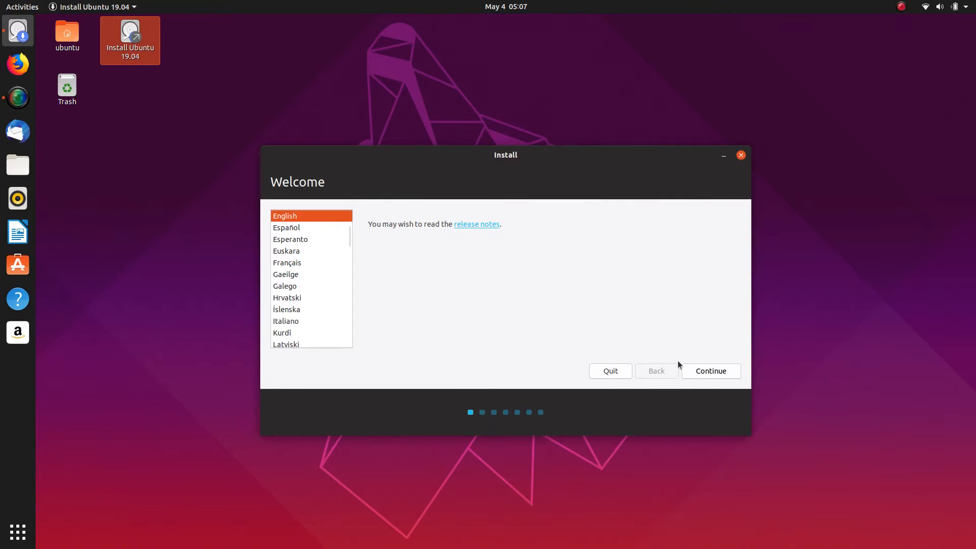
{"action": "left_click", "coordinate": [710, 370]}
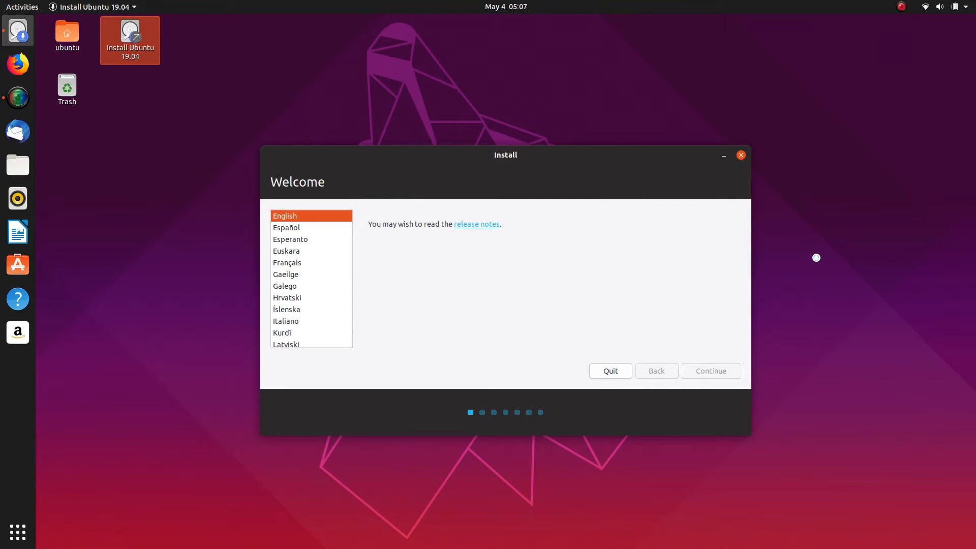
{"action": "left_click", "coordinate": [709, 371]}
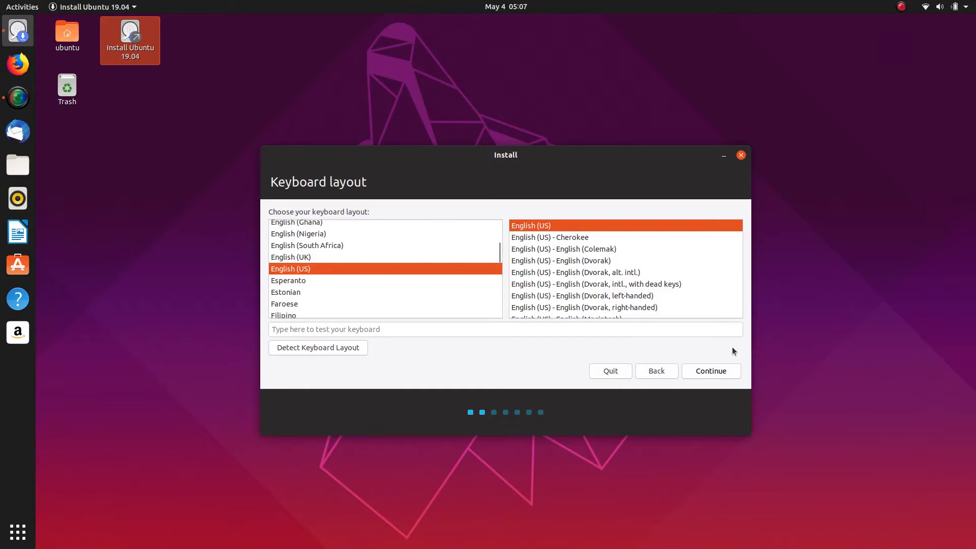
{"action": "left_click", "coordinate": [710, 370]}
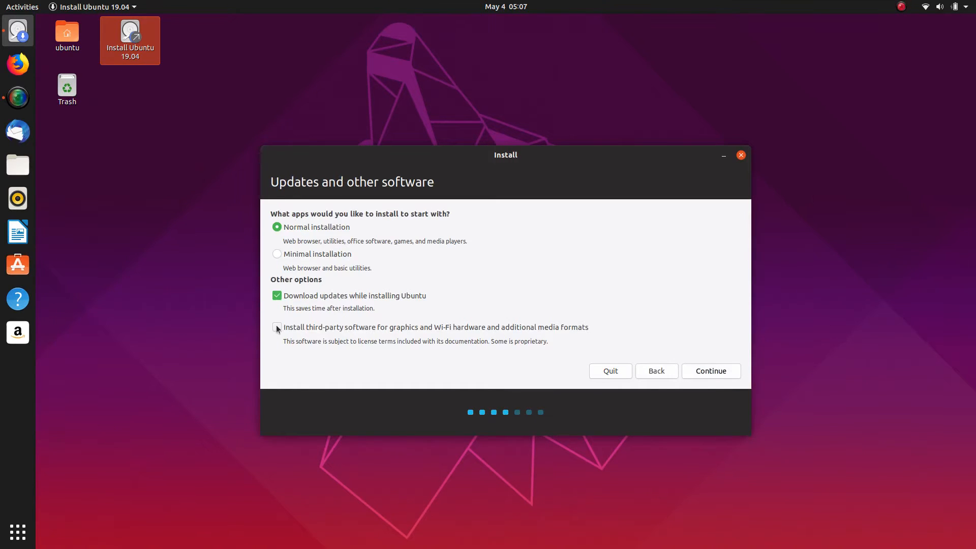
Enable third-party software for graphics, Wi-Fi and media formats and continue.
{"action": "left_click", "coordinate": [277, 327]}
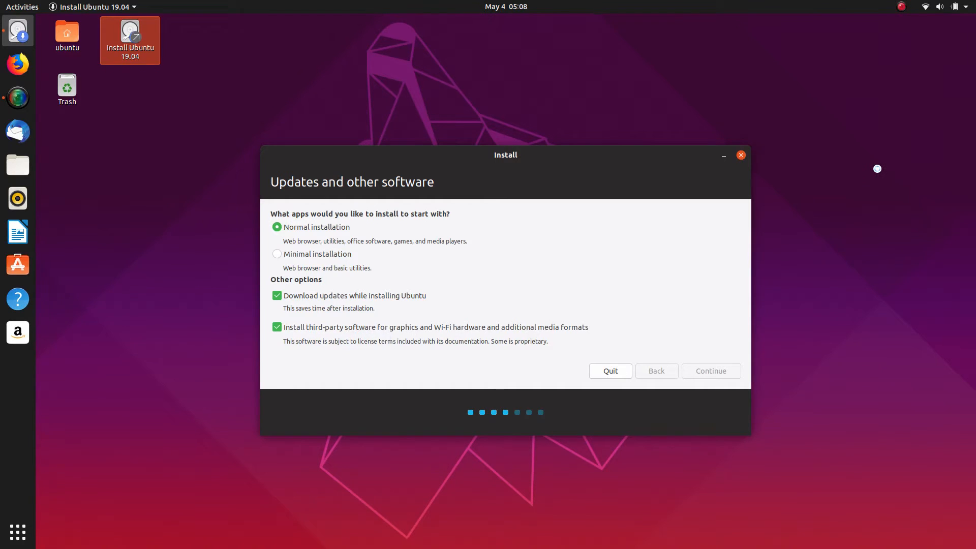
{"action": "left_click", "coordinate": [709, 370]}
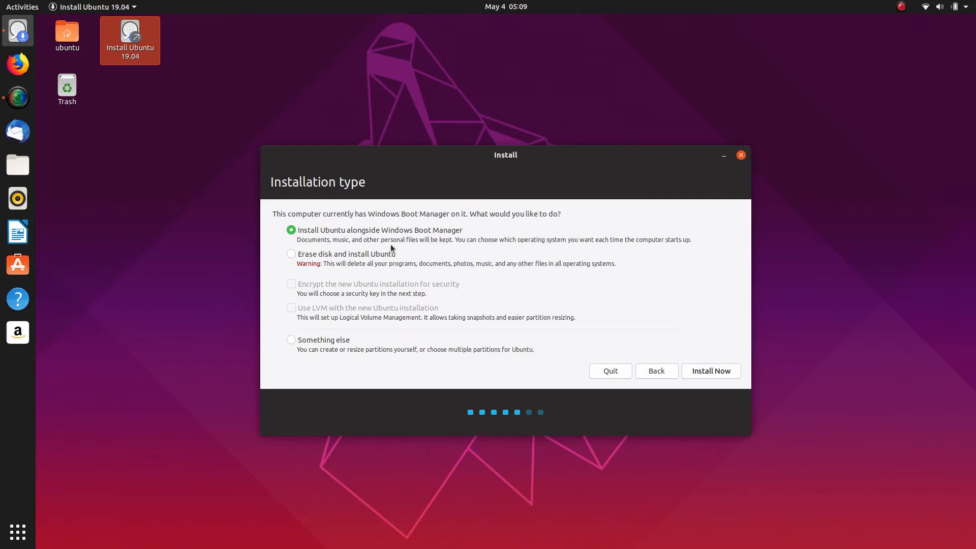
{"action": "mouse_move", "coordinate": [299, 248]}
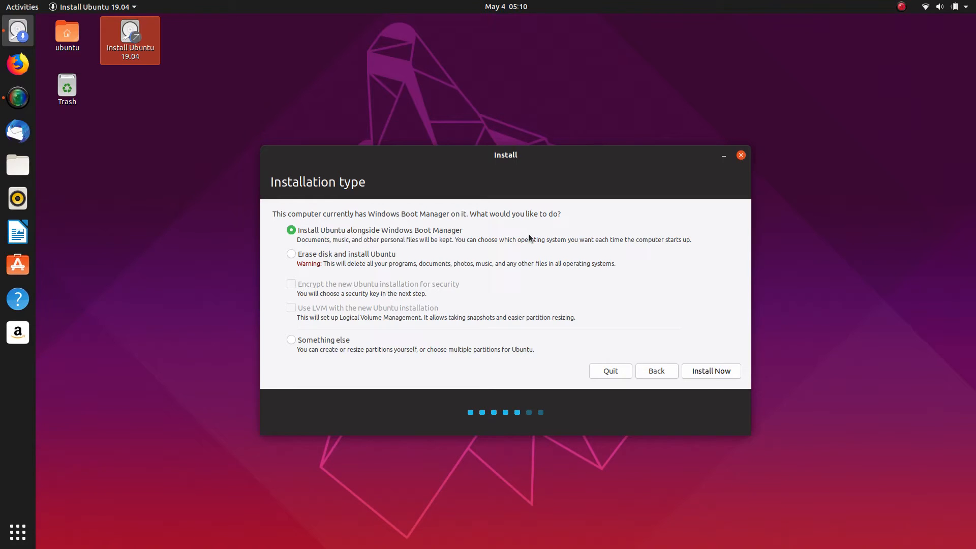
{"action": "mouse_move", "coordinate": [505, 240]}
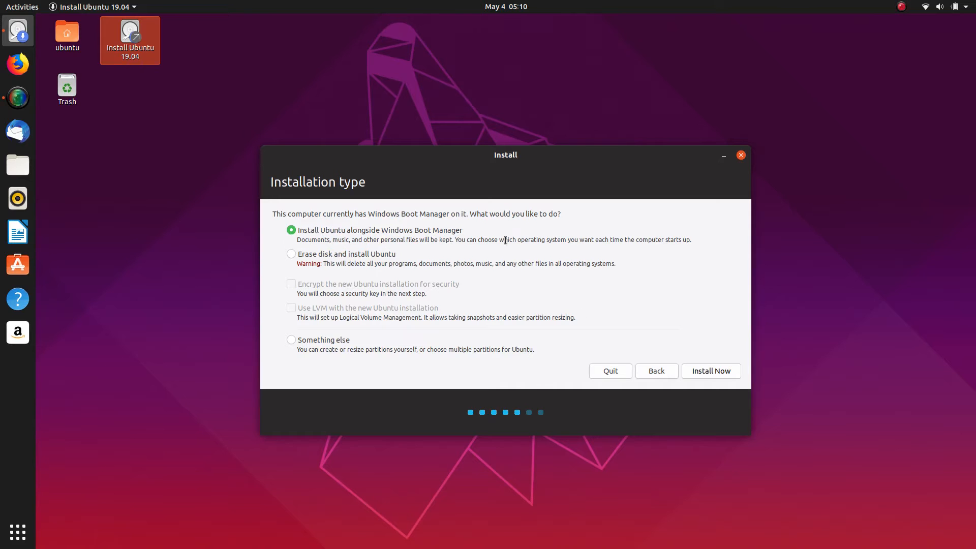
Choose 'Install Ubuntu alongside Windows Boot Manager', Install Now, and confirm writing changes to disk.
{"action": "left_click", "coordinate": [710, 370]}
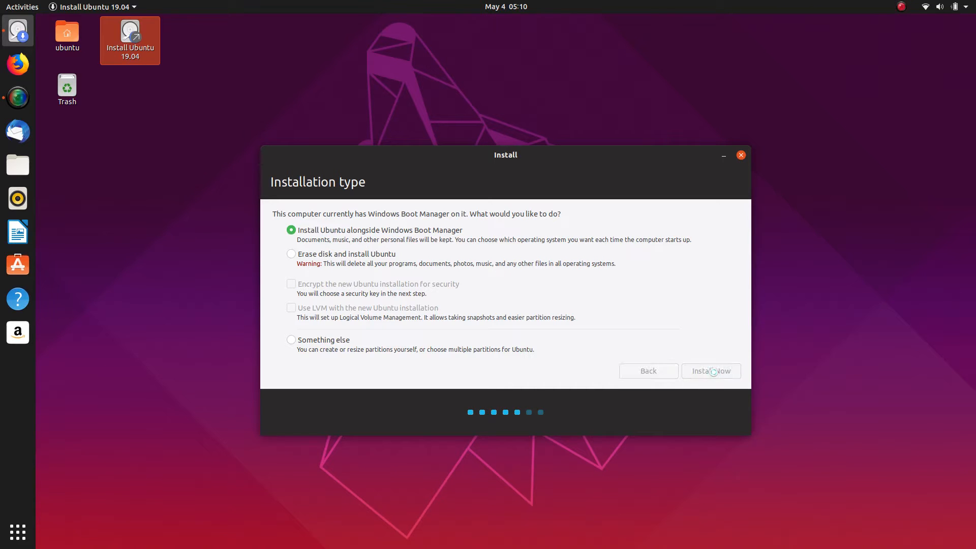
{"action": "left_click", "coordinate": [710, 371]}
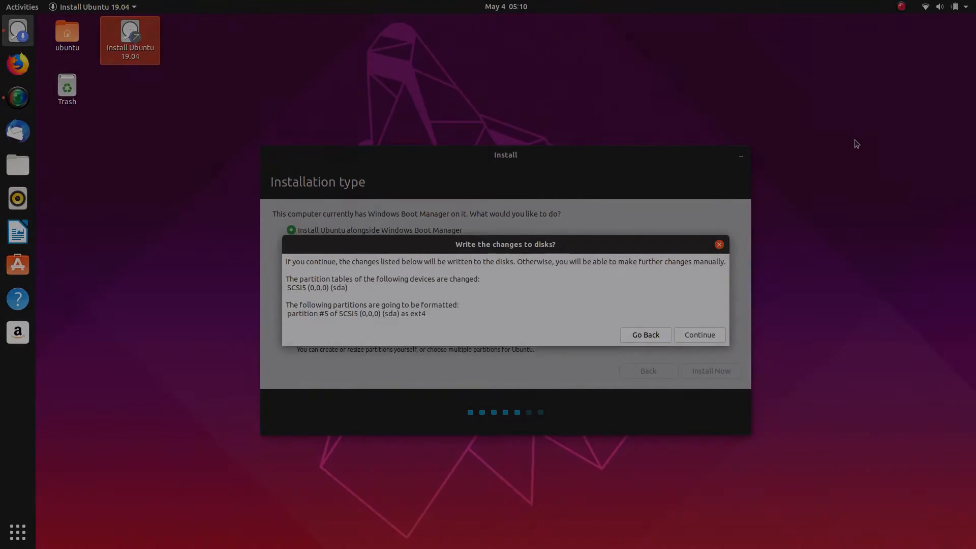
{"action": "mouse_move", "coordinate": [702, 354]}
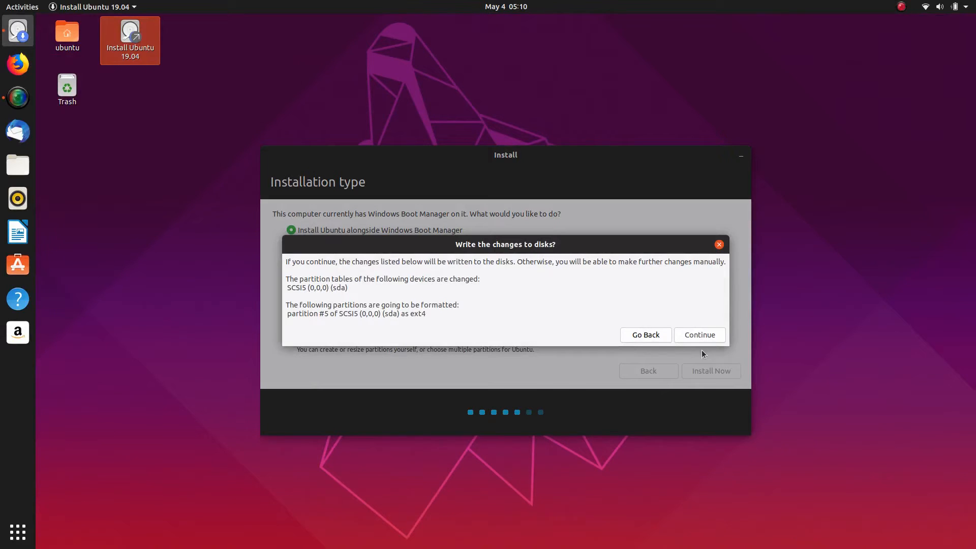
{"action": "left_click", "coordinate": [699, 335]}
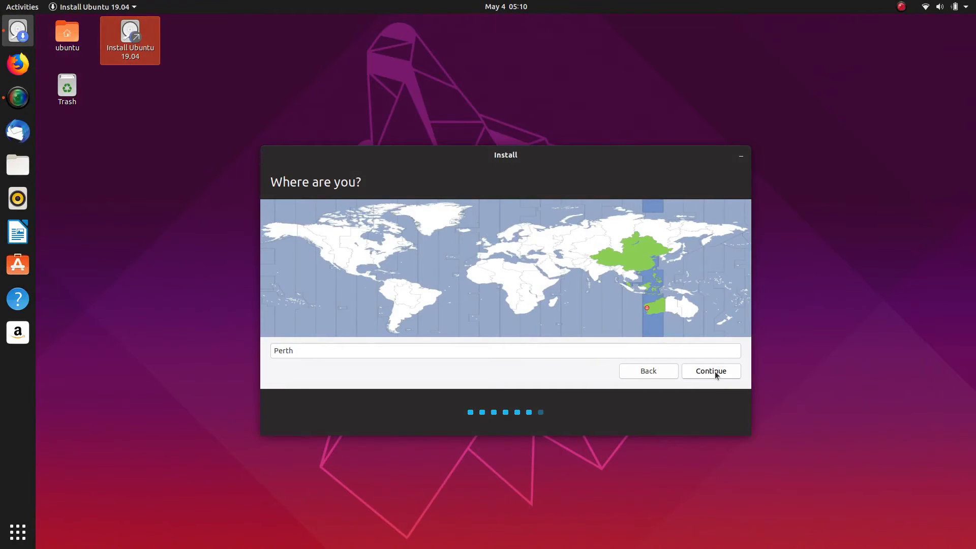
Keep Perth as the time zone and enter the account details starting 'Coli'.
{"action": "left_click", "coordinate": [710, 371]}
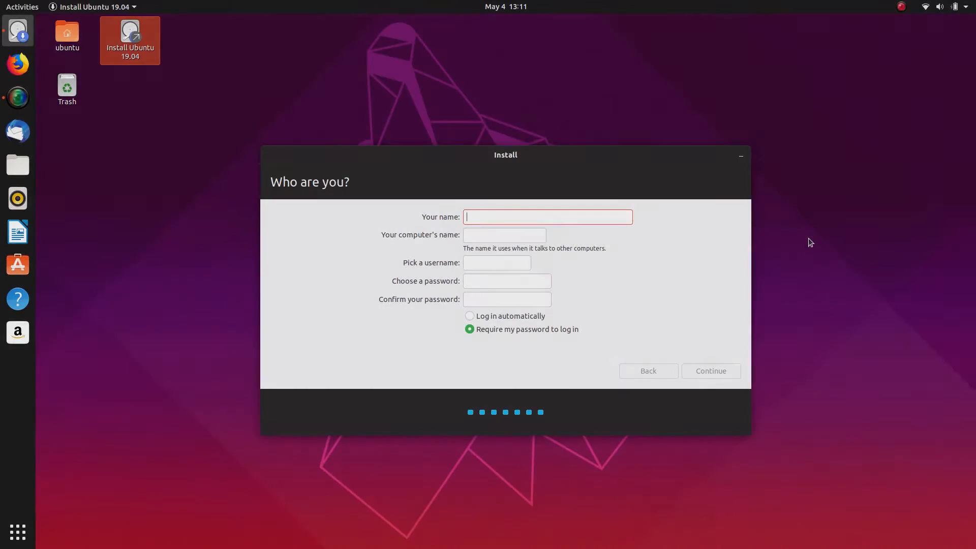
{"action": "type", "text": "Colin Brash"}
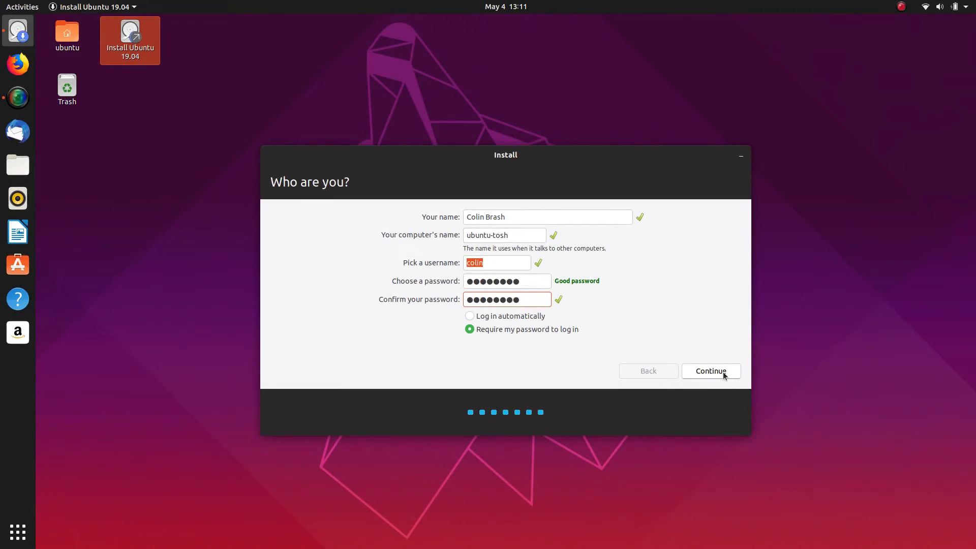
{"action": "left_click", "coordinate": [710, 371]}
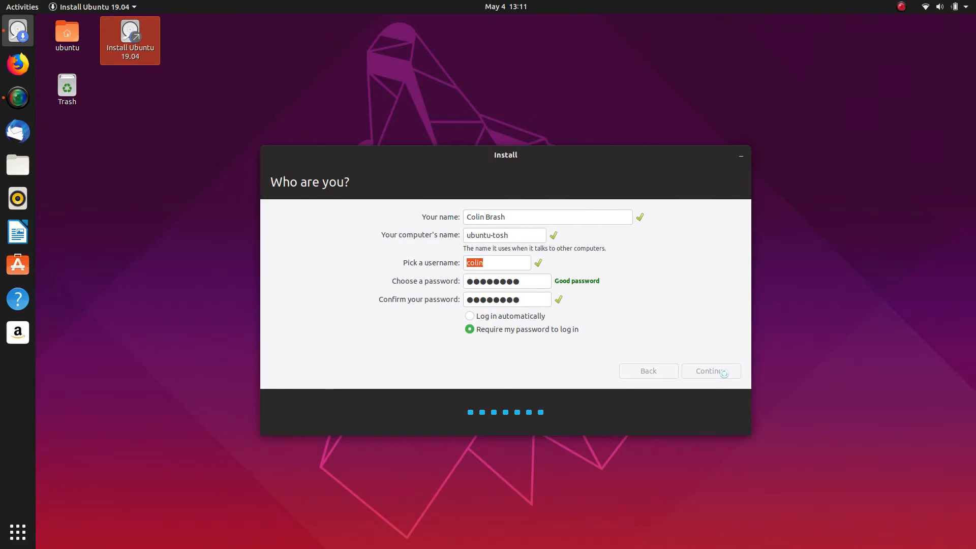
{"action": "left_click", "coordinate": [710, 370]}
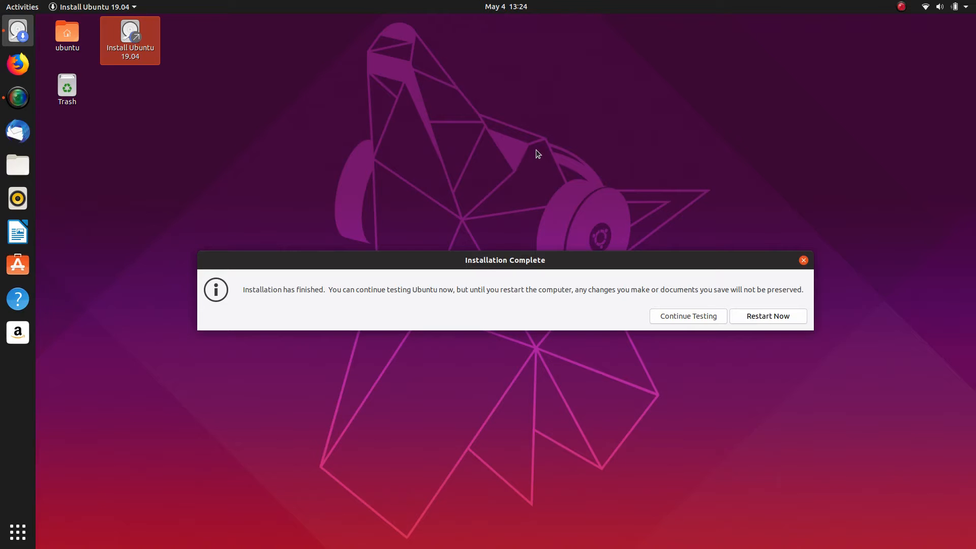
{"action": "mouse_move", "coordinate": [749, 161]}
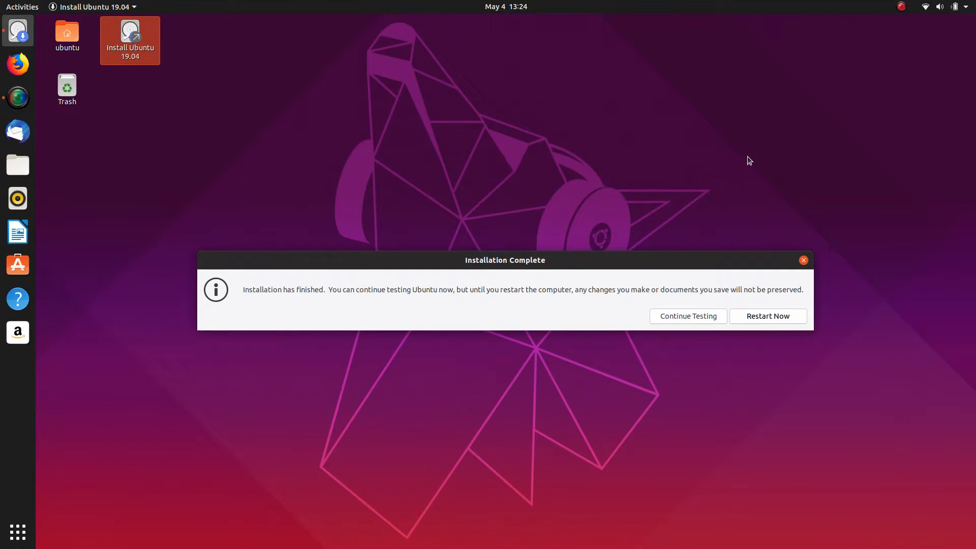
Click Restart Now in the Installation Complete dialog.
{"action": "left_click", "coordinate": [767, 316]}
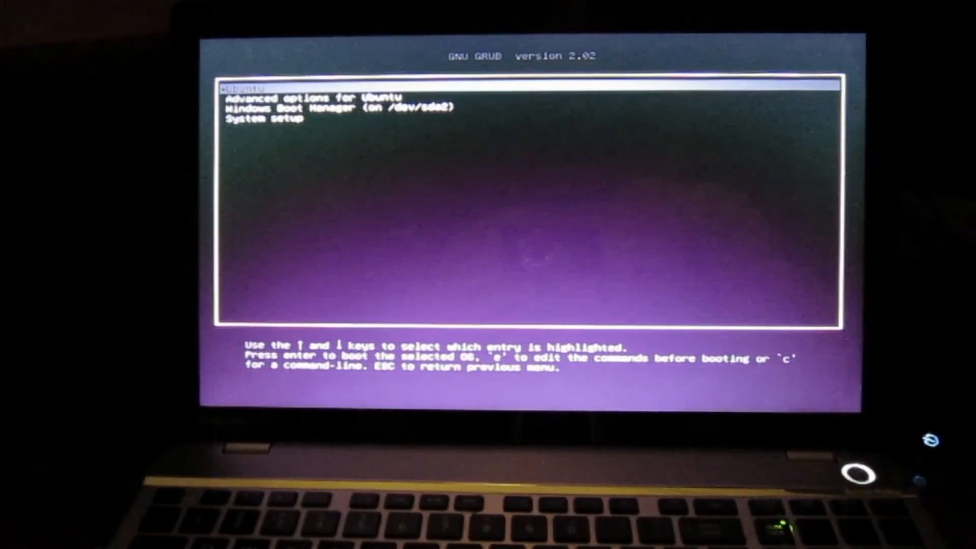
Select Windows Boot Manager in the GRUB menu to boot Windows.
{"action": "key", "text": "Down"}
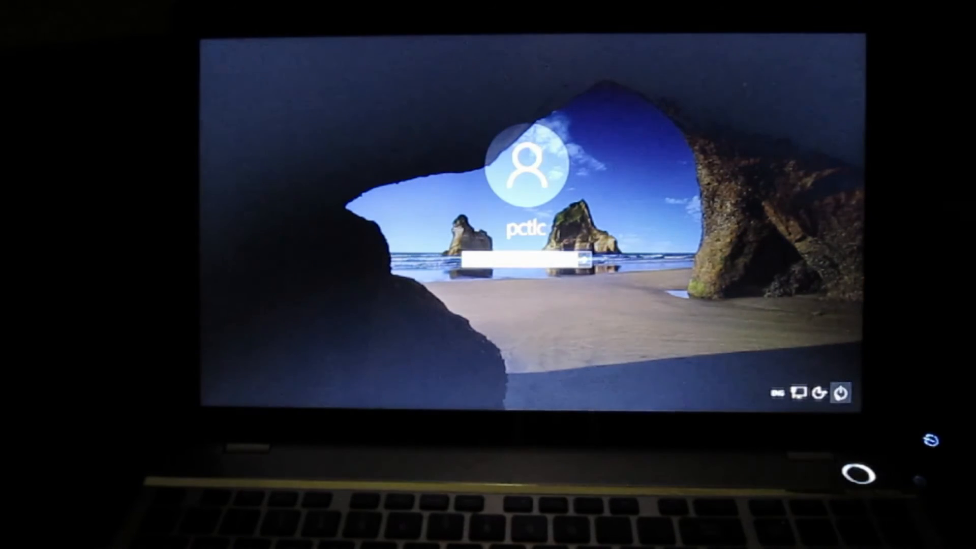
Restart the computer from the Windows sign-in screen's power menu.
{"action": "left_click", "coordinate": [516, 258]}
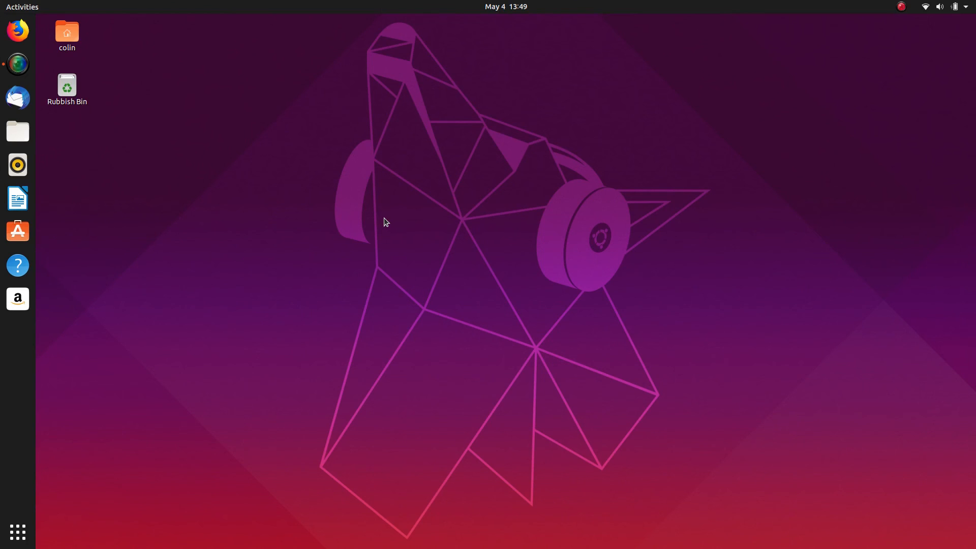
{"action": "mouse_move", "coordinate": [402, 242]}
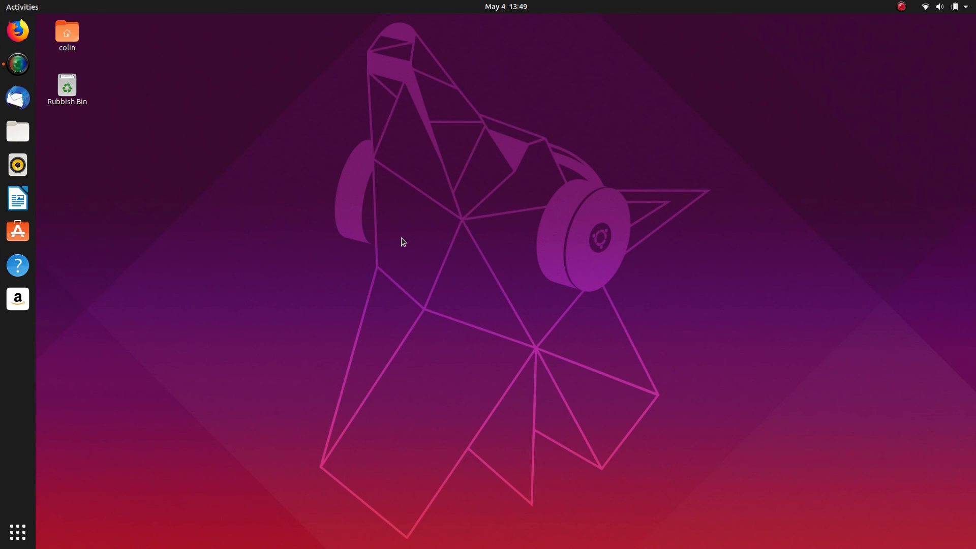
{"action": "mouse_move", "coordinate": [250, 122]}
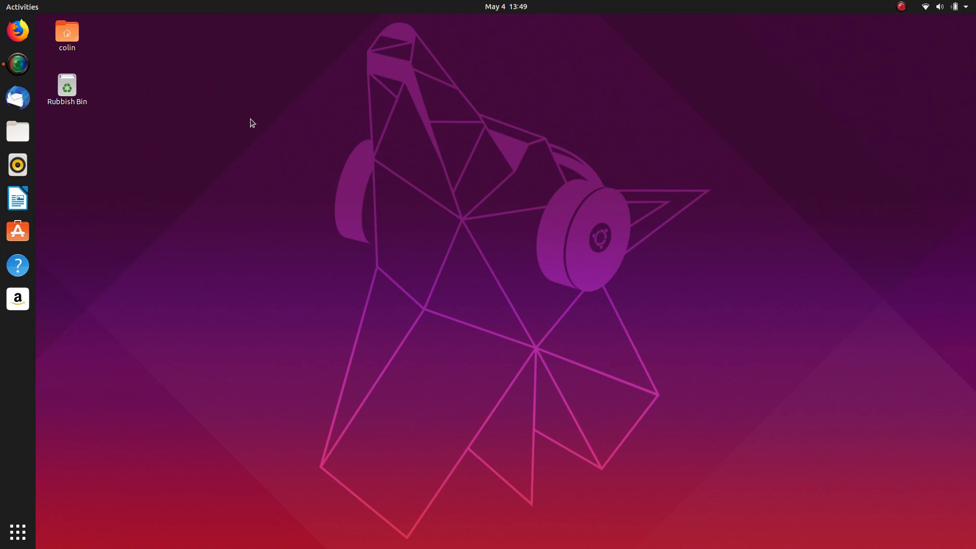
{"action": "mouse_move", "coordinate": [240, 123]}
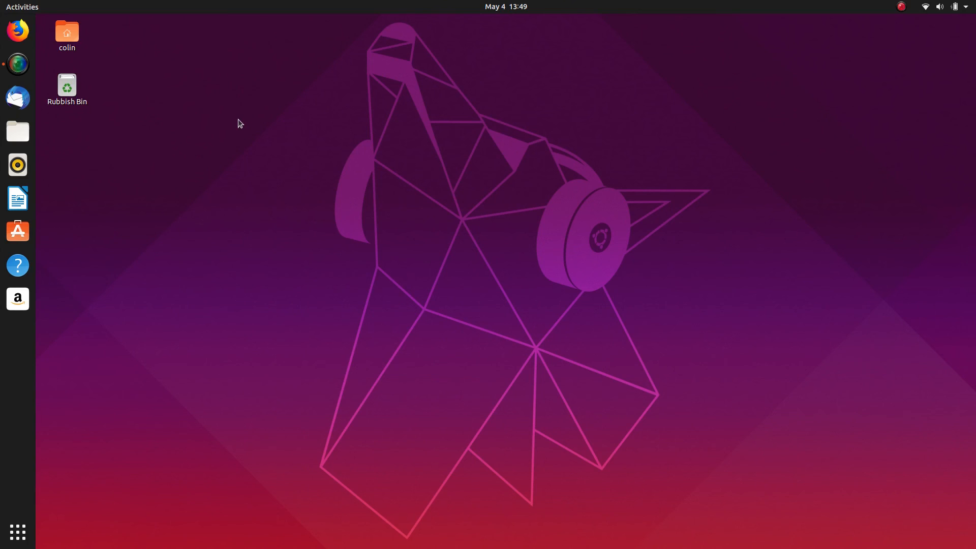
{"action": "mouse_move", "coordinate": [244, 133]}
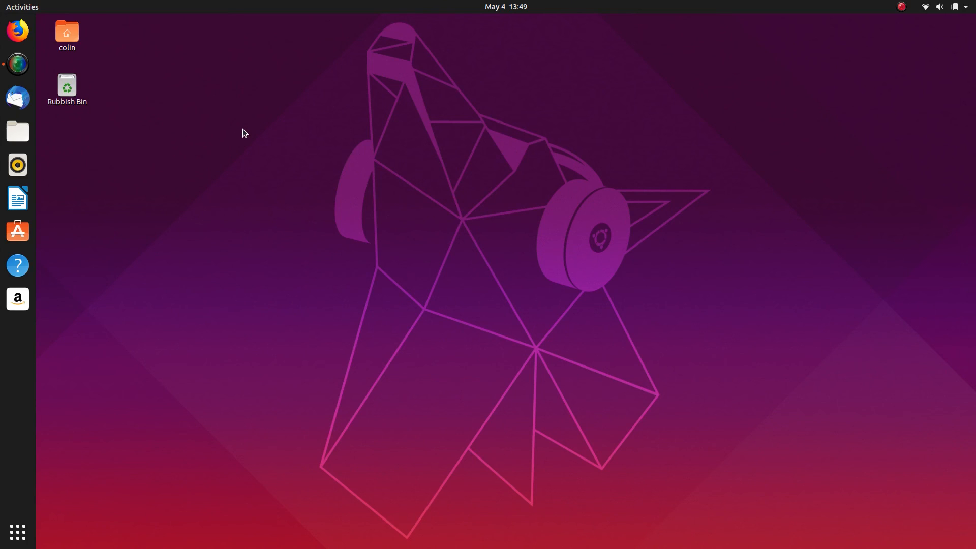
{"action": "mouse_move", "coordinate": [598, 210]}
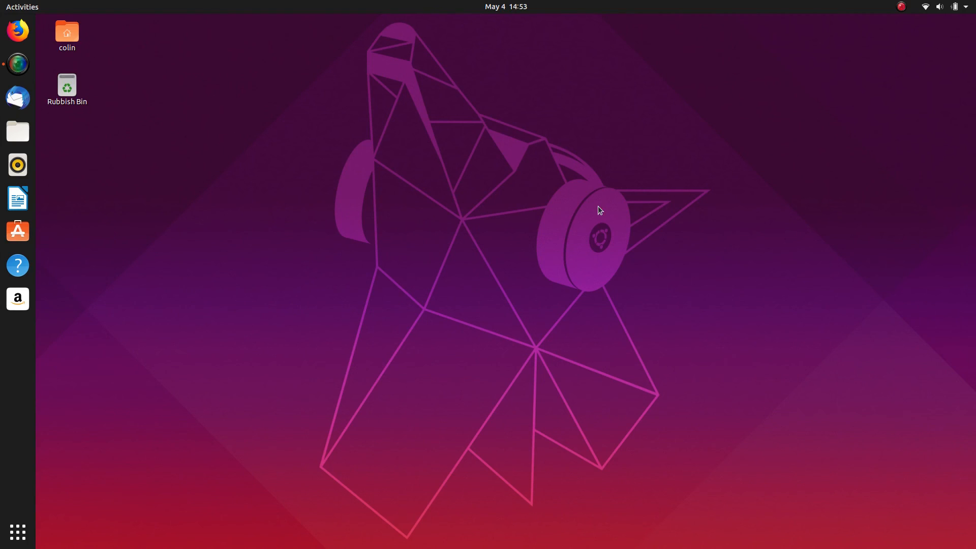